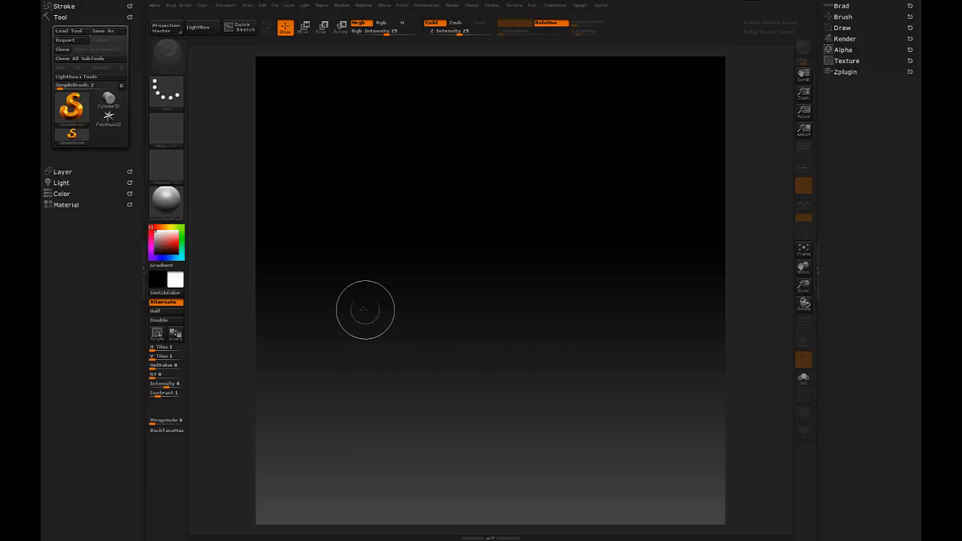
mouse_move(326, 177)
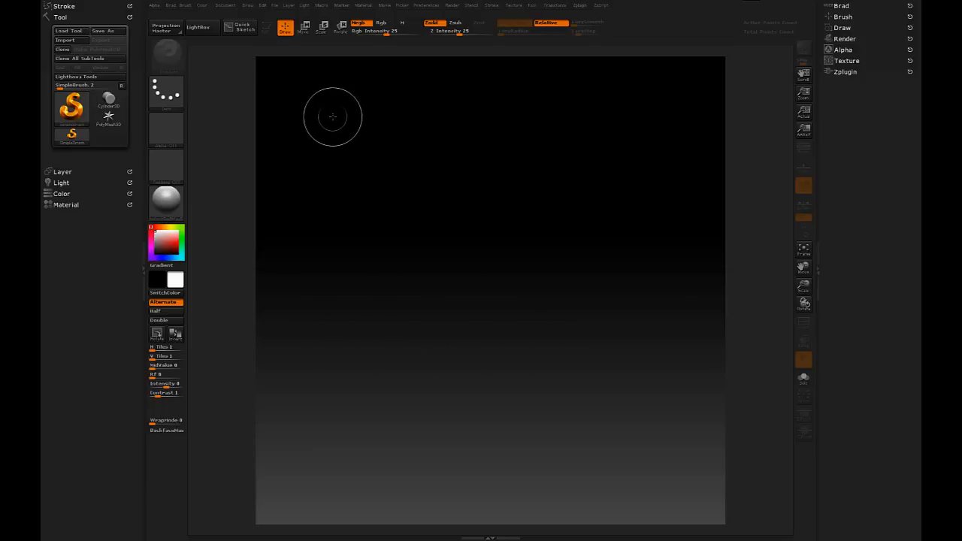
mouse_move(289, 382)
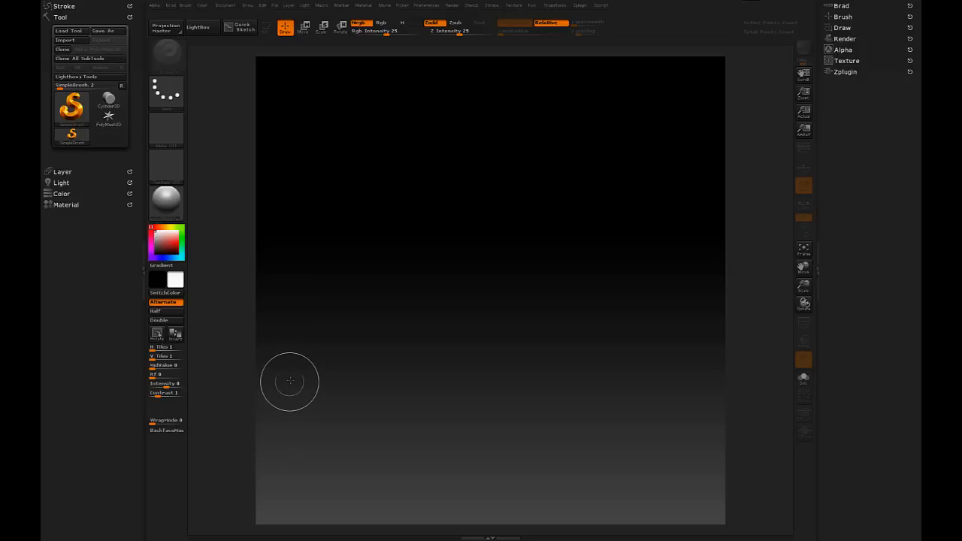
mouse_move(300, 201)
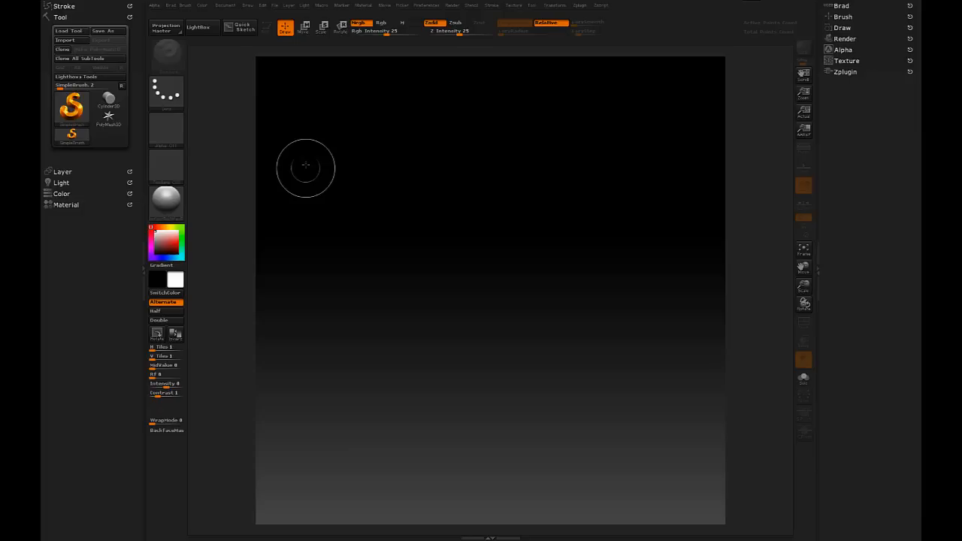
mouse_move(397, 197)
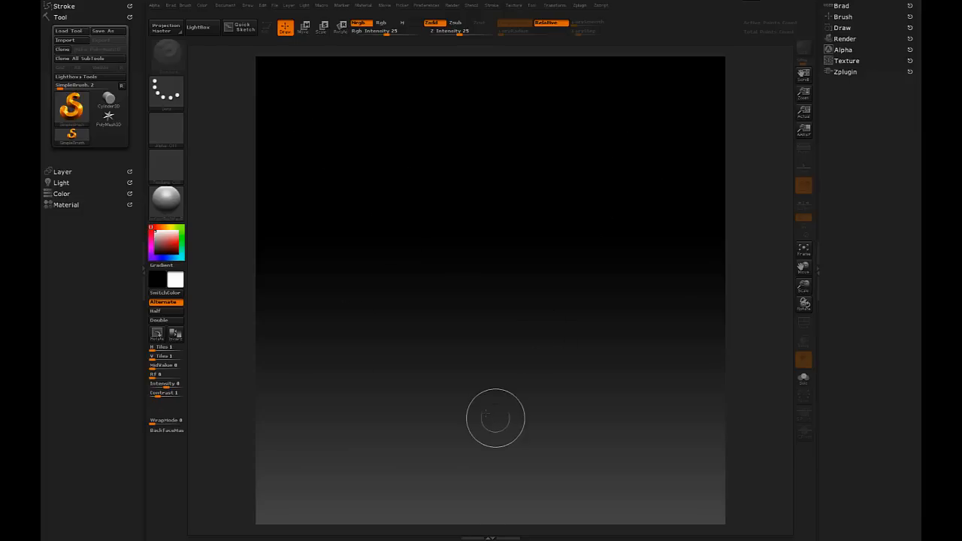
mouse_move(367, 382)
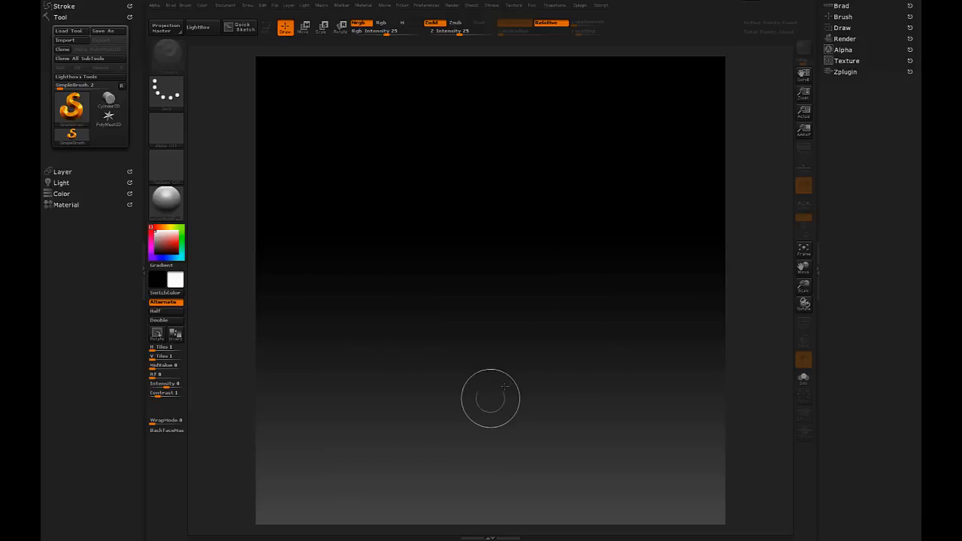
mouse_move(353, 328)
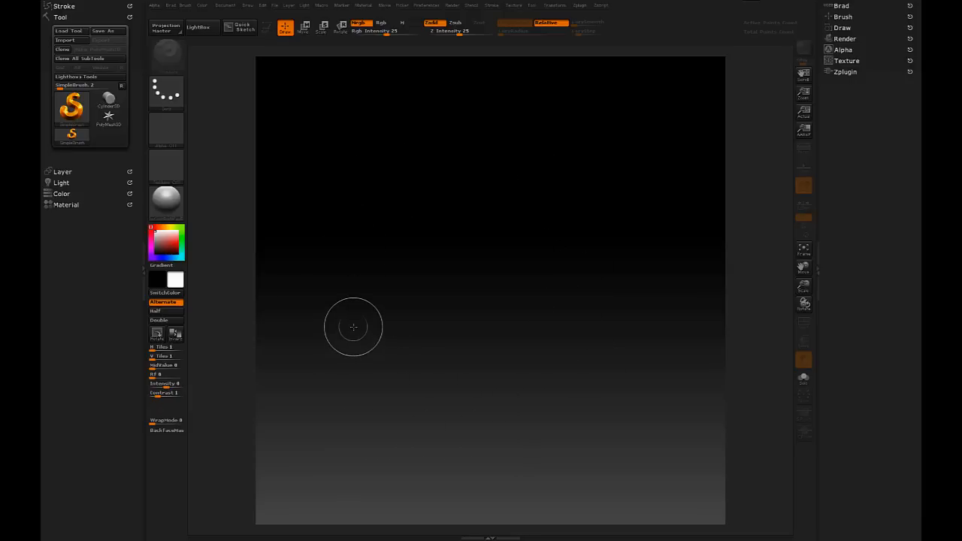
mouse_move(373, 256)
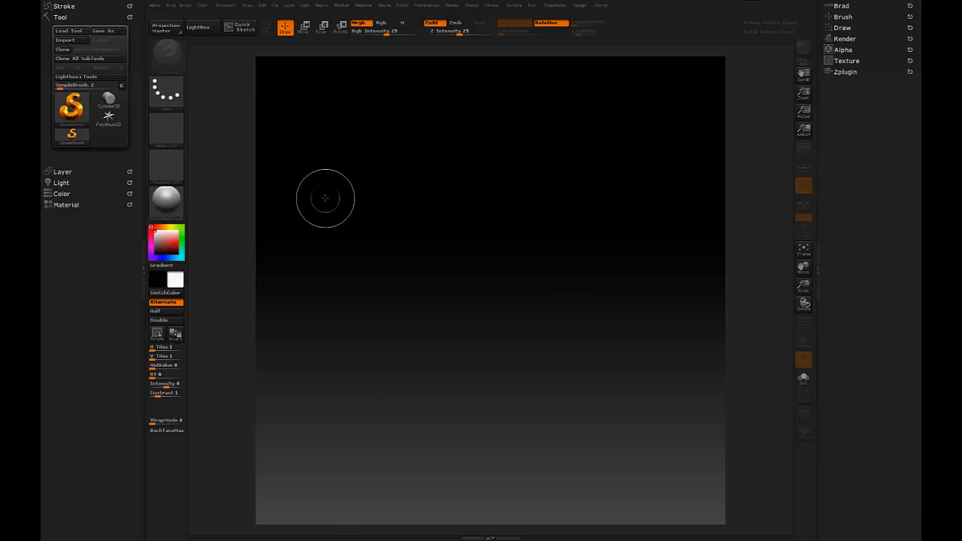
mouse_move(302, 197)
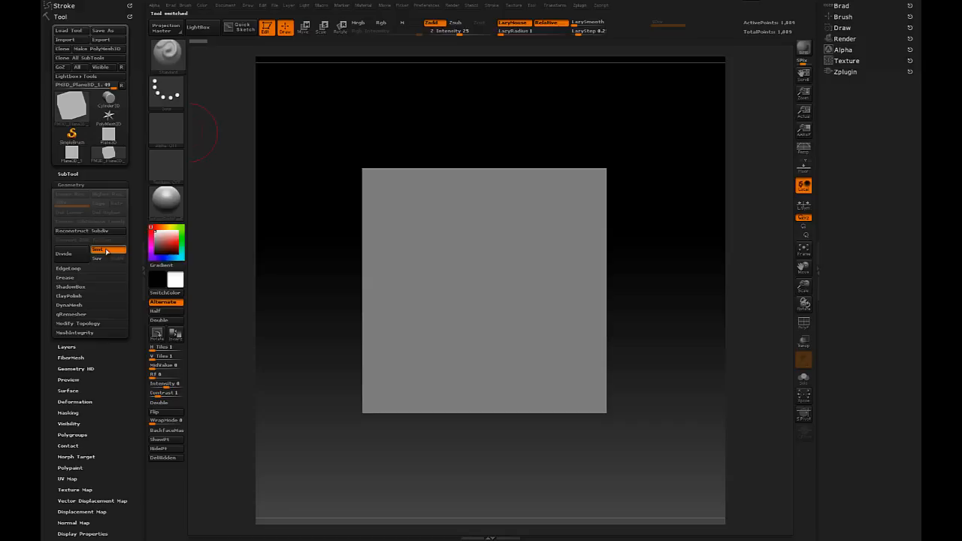
Step: Divide the plane to a denser mesh and show the brush's curve stroke options
left_click(63, 253)
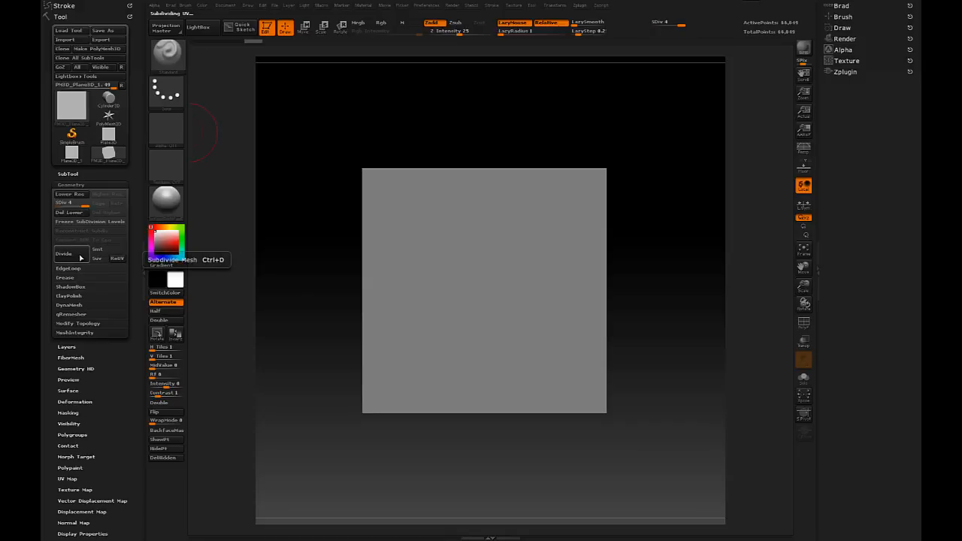
left_click(63, 252)
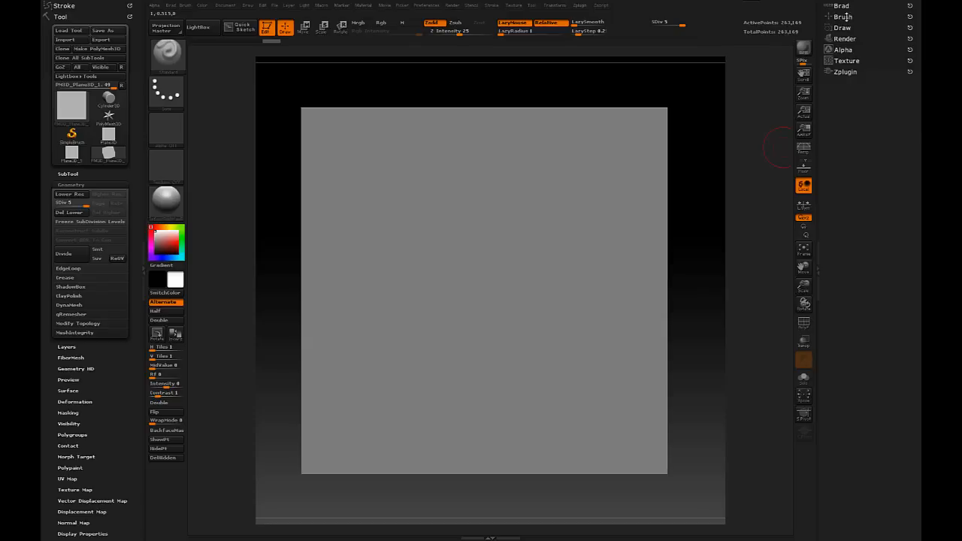
left_click(842, 16)
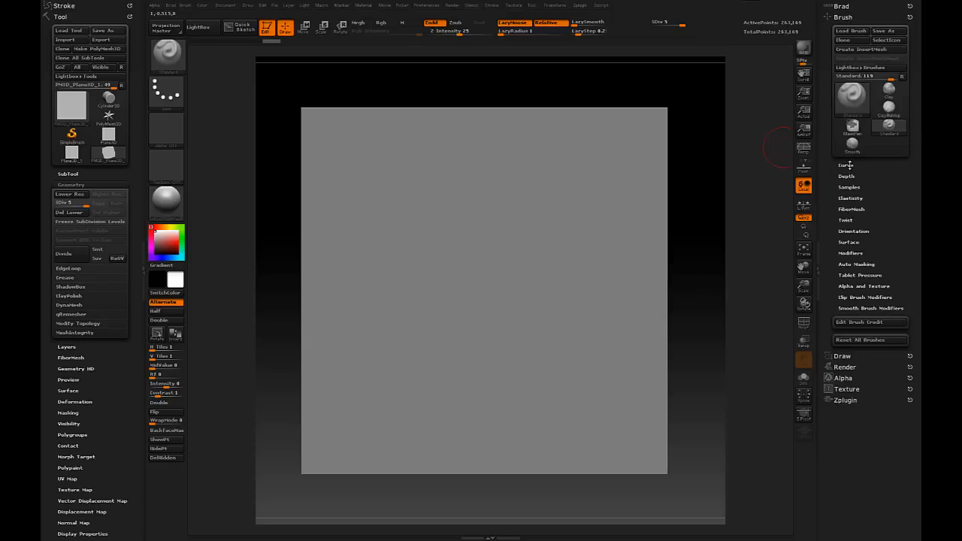
left_click(847, 163)
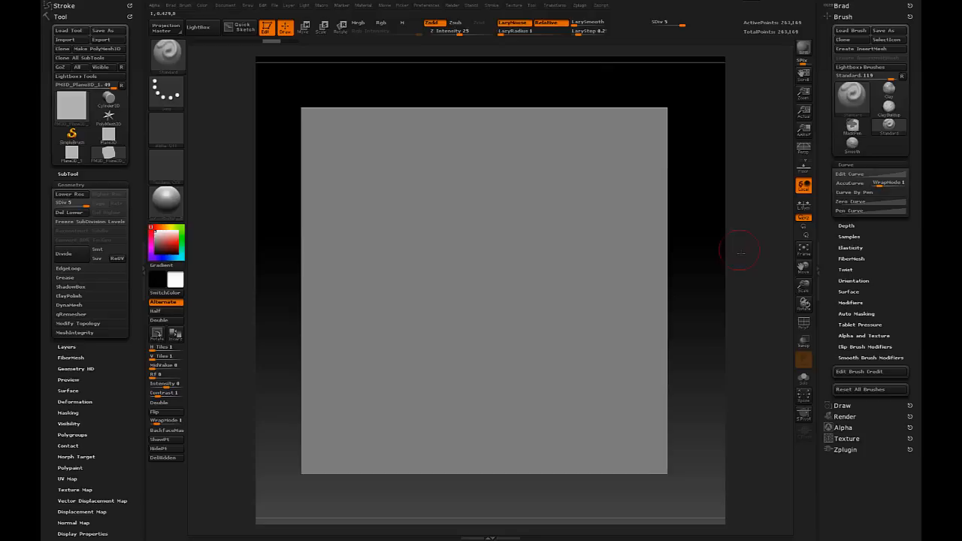
mouse_move(622, 264)
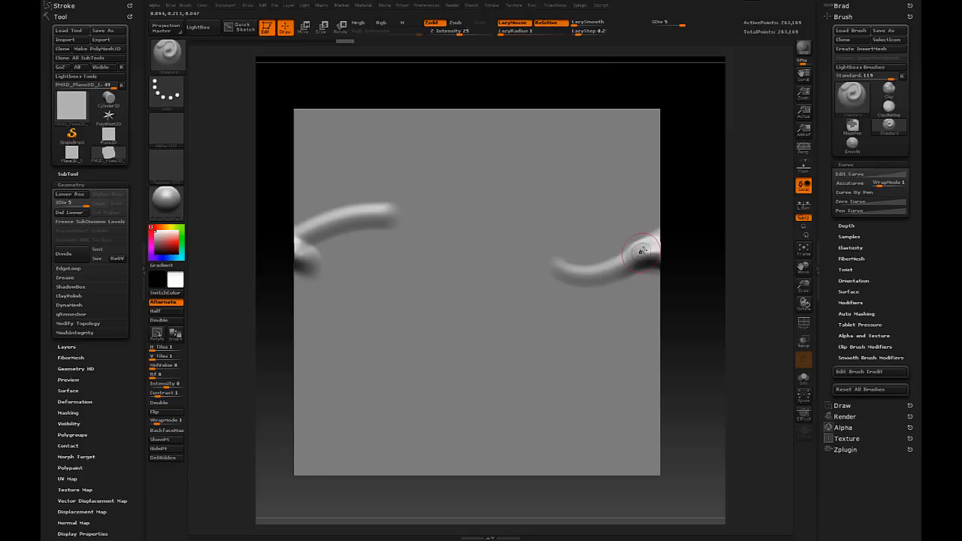
Step: Zoom in on the plane's right edge to inspect the trial strand strokes
left_click_drag(641, 249, 635, 258)
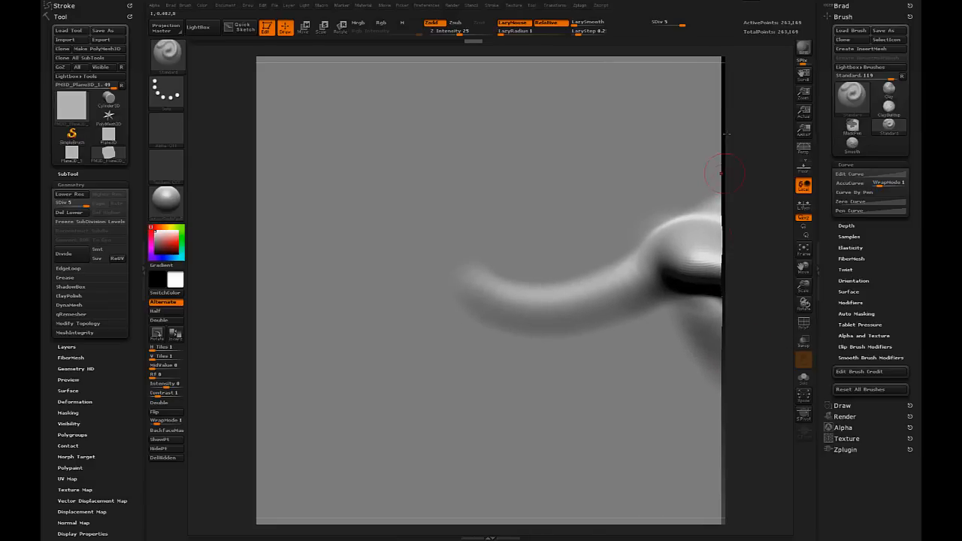
mouse_move(774, 376)
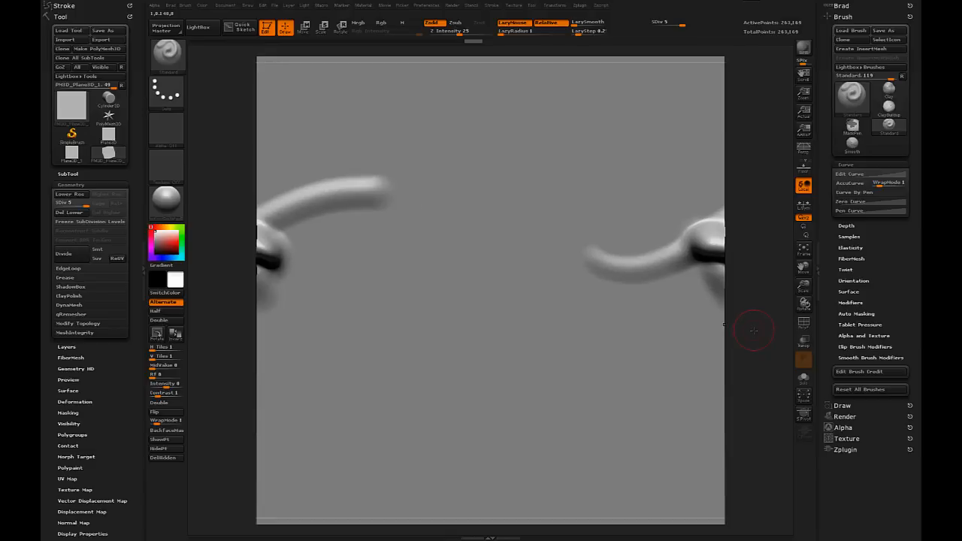
mouse_move(284, 76)
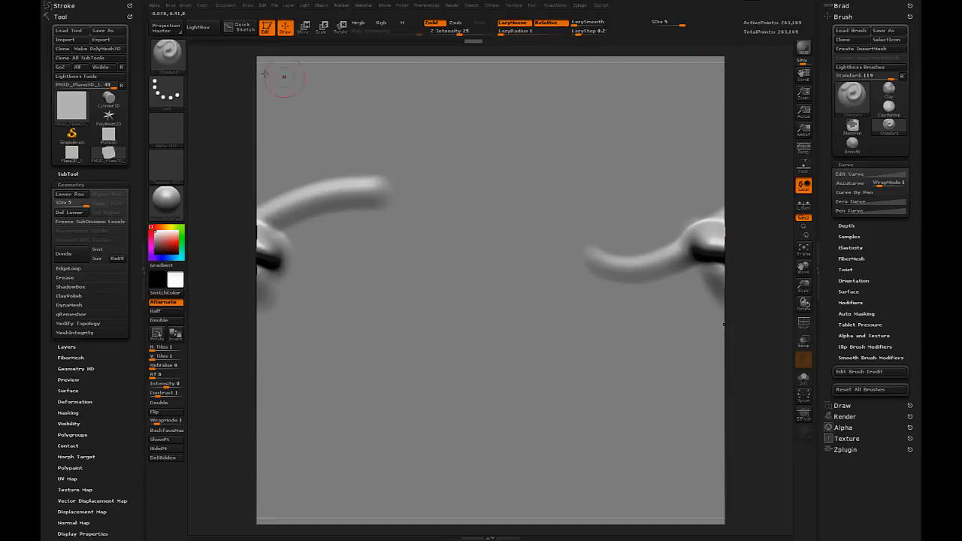
mouse_move(729, 369)
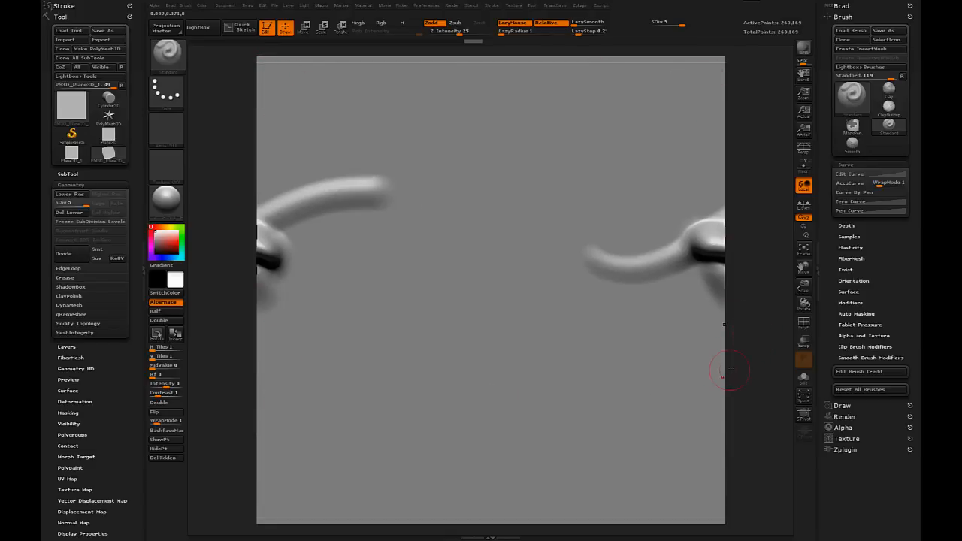
mouse_move(165, 138)
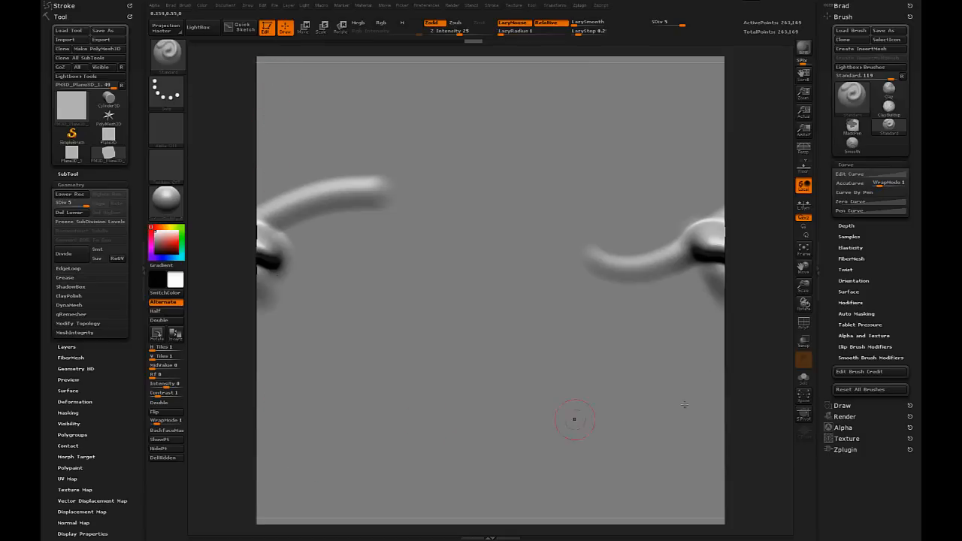
mouse_move(725, 255)
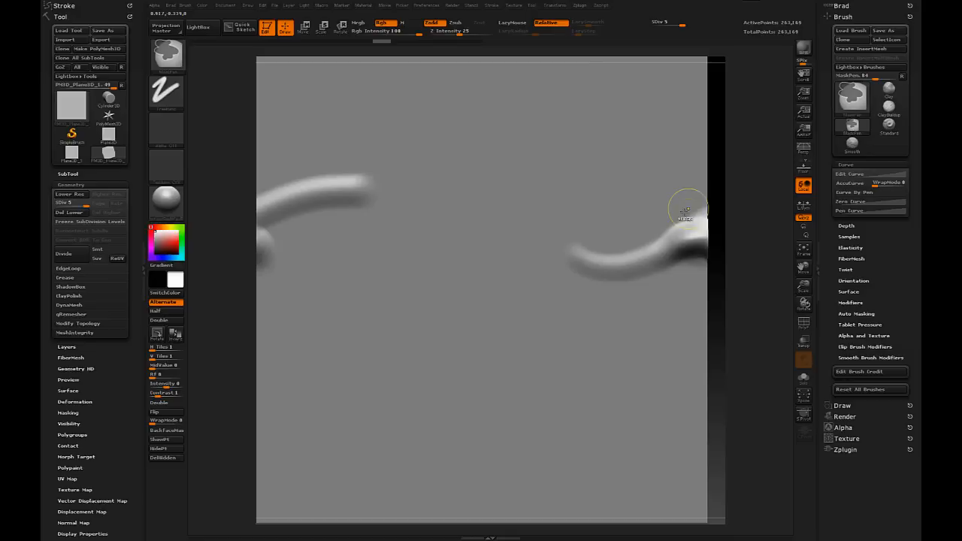
mouse_move(692, 460)
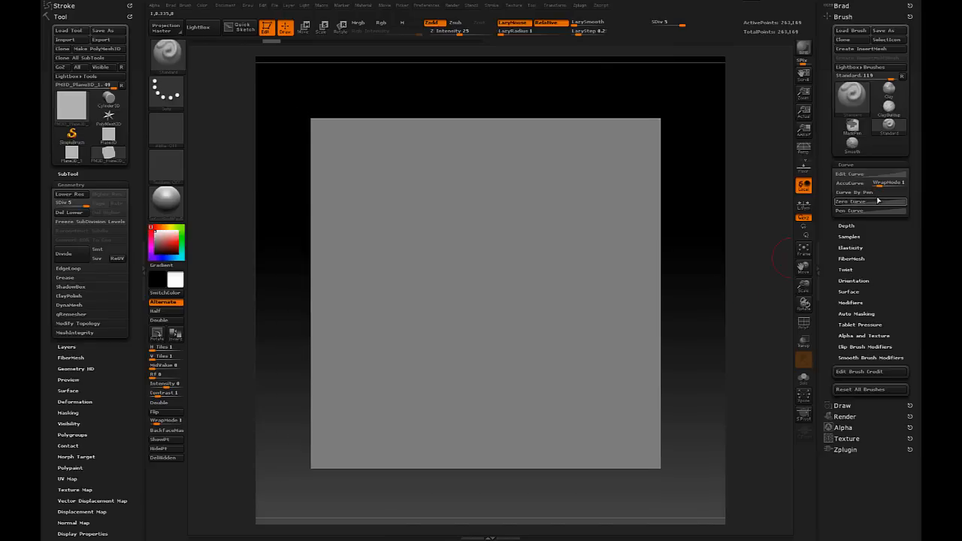
Step: Draw looping chain-link strokes that wrap across the plane's edges into a tiling pattern
left_click(887, 184)
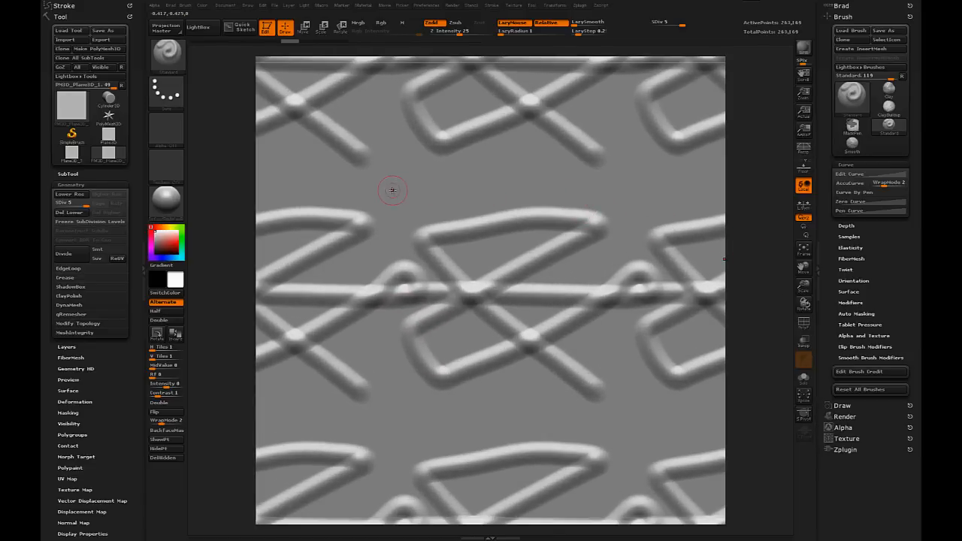
left_click_drag(391, 190, 607, 200)
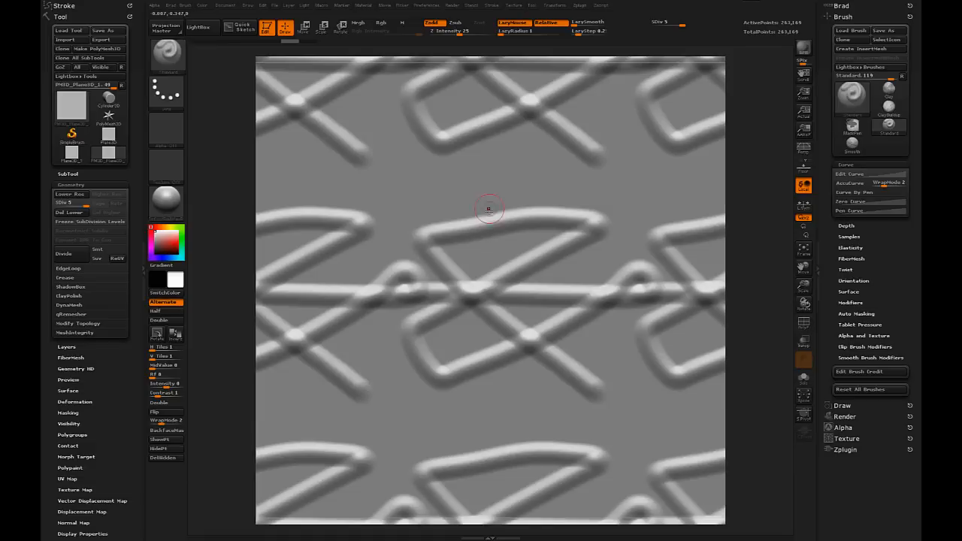
mouse_move(262, 113)
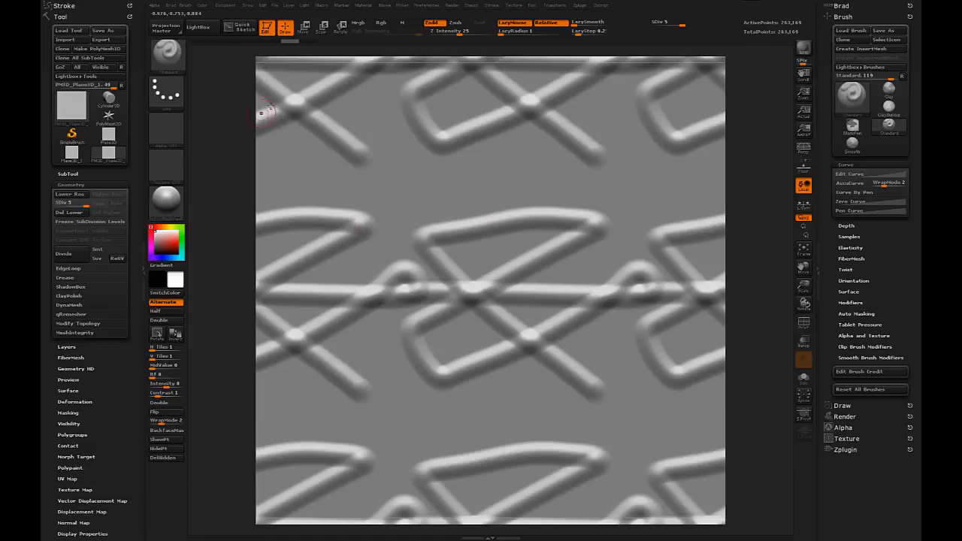
mouse_move(604, 231)
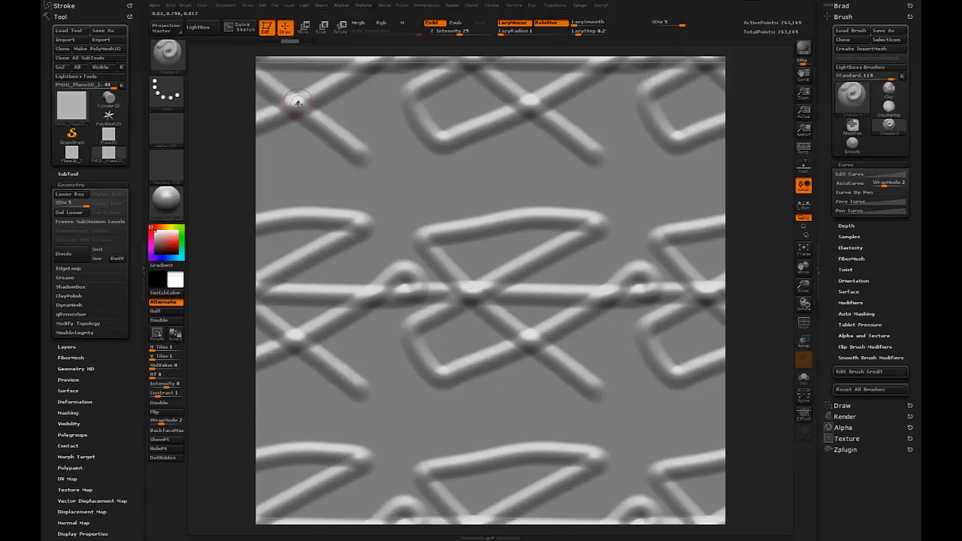
mouse_move(330, 143)
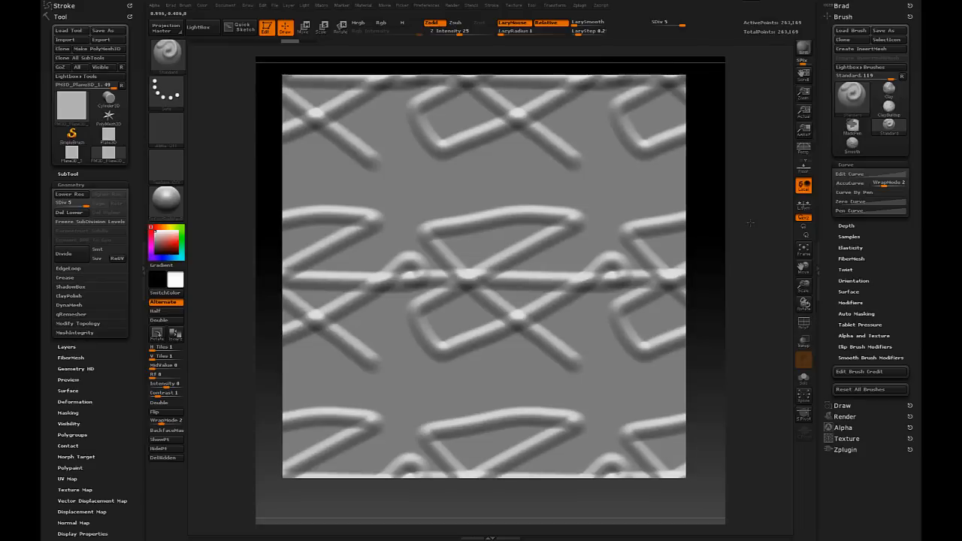
Step: Bring up LightBox and browse its Tool tab of starter primitives
left_click(339, 172)
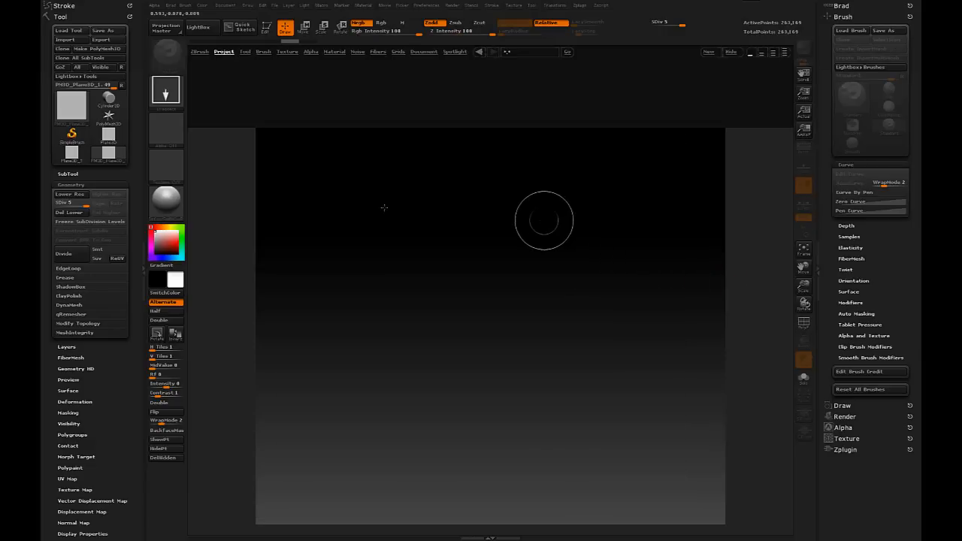
left_click(245, 51)
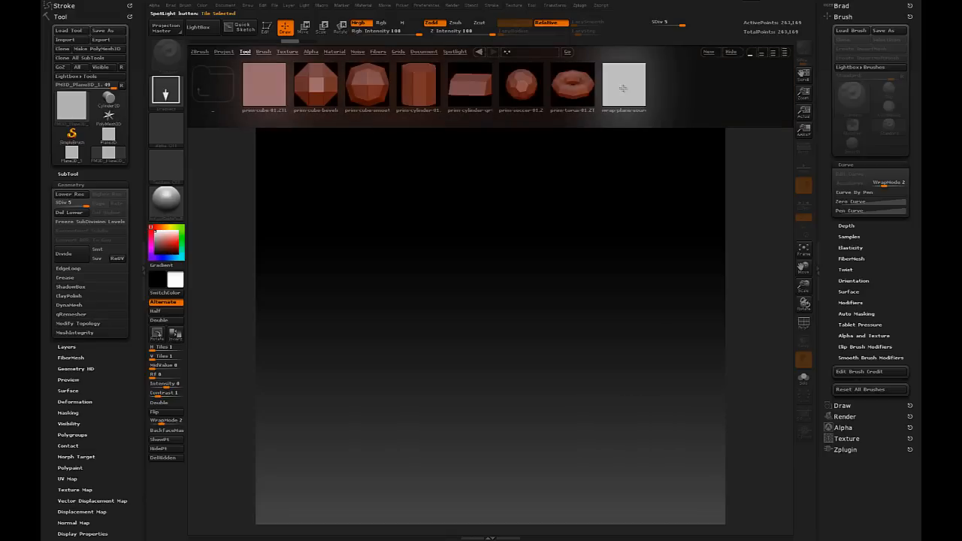
left_click(622, 84)
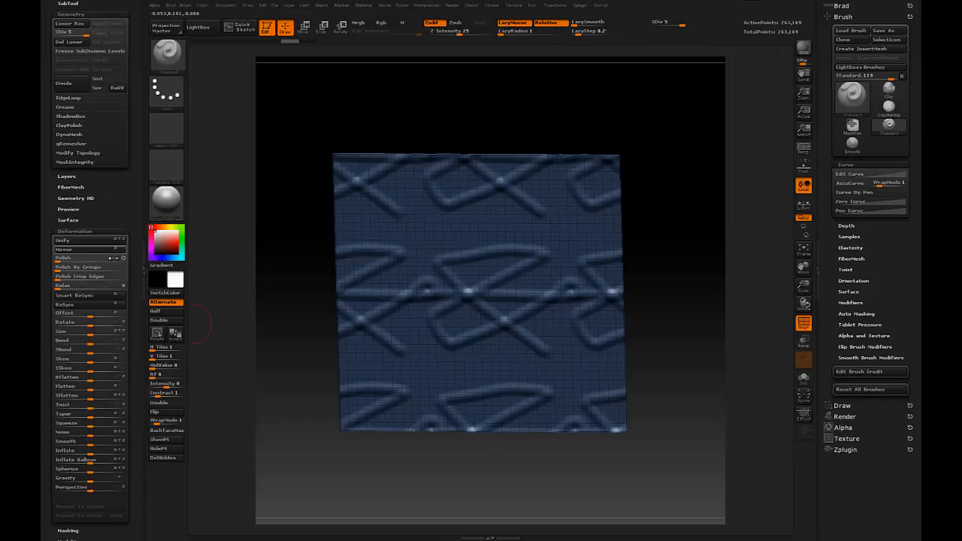
mouse_move(65, 321)
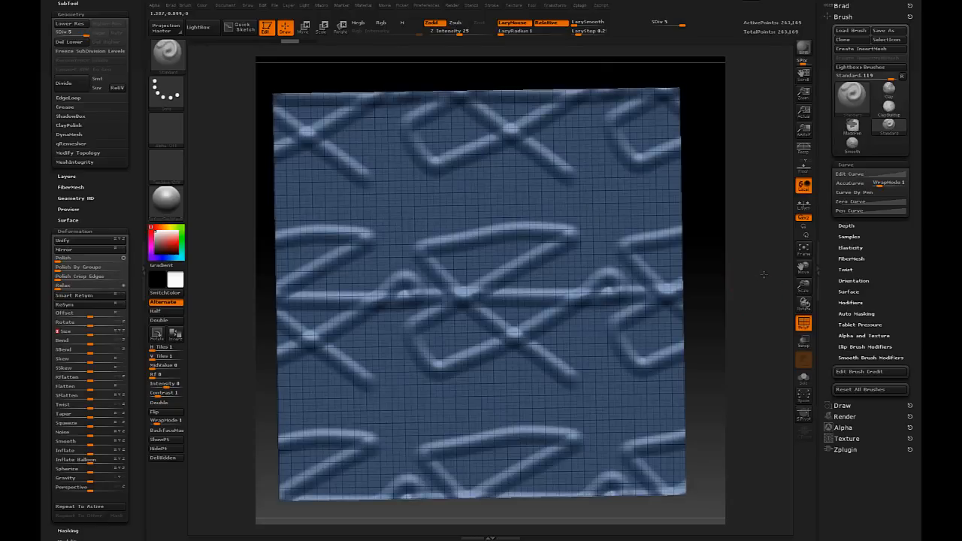
Step: Scale the view so the link-pattern plane nearly fills the document
left_click(890, 183)
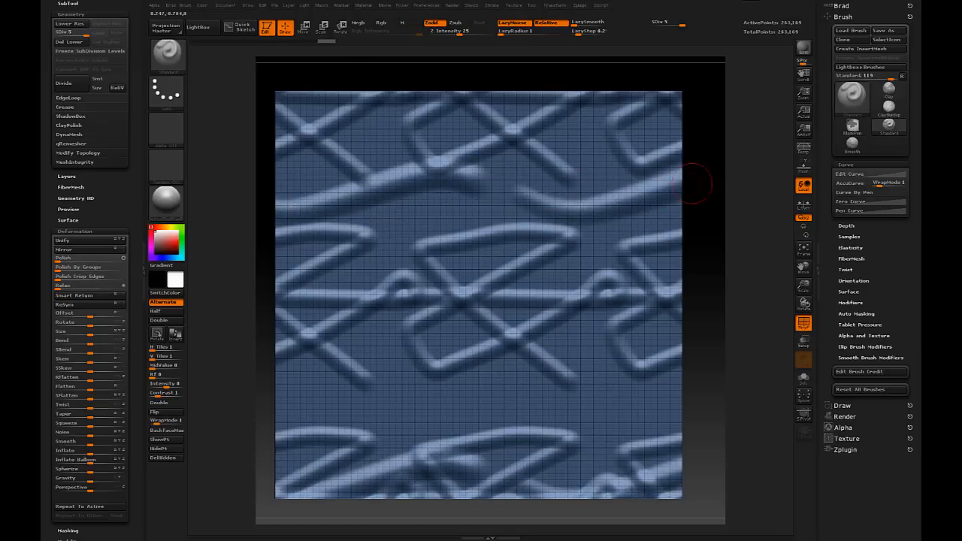
mouse_move(549, 214)
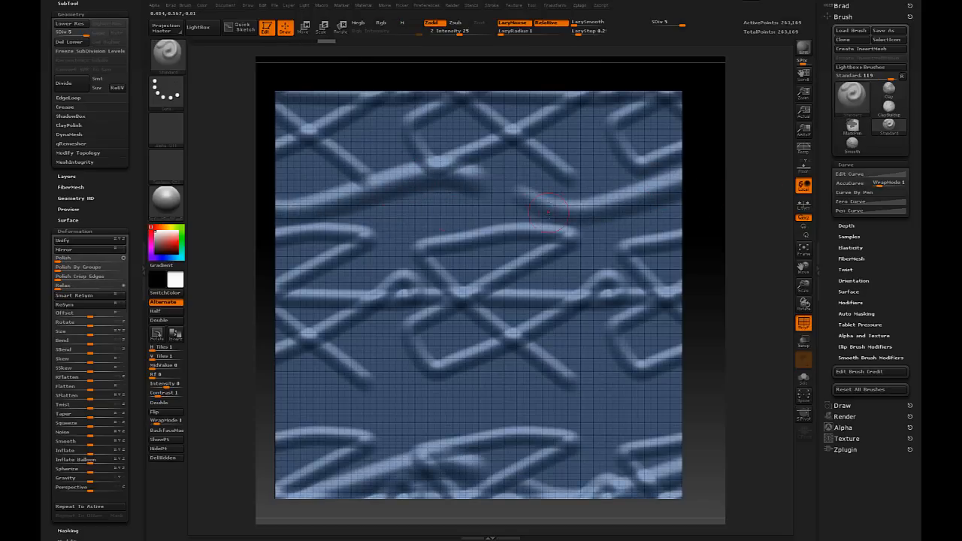
mouse_move(358, 210)
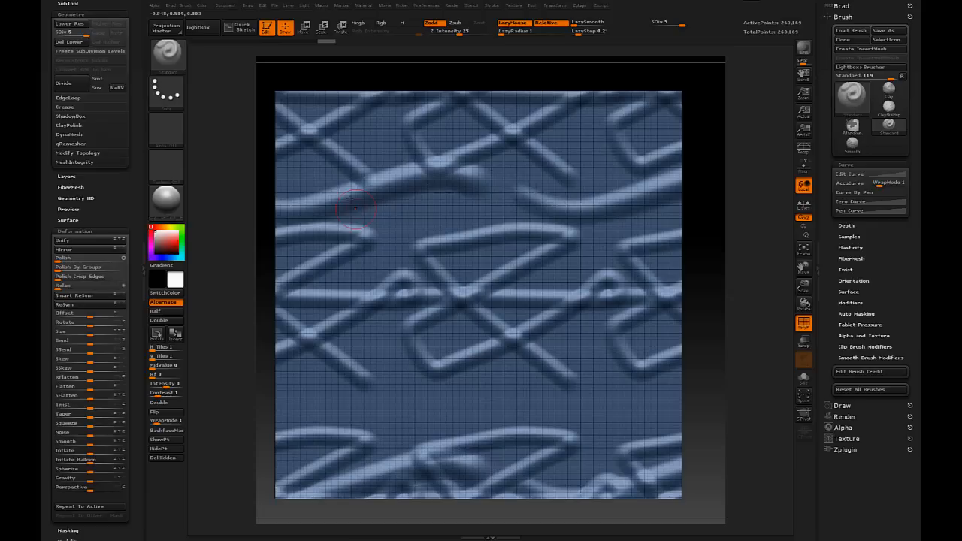
mouse_move(669, 213)
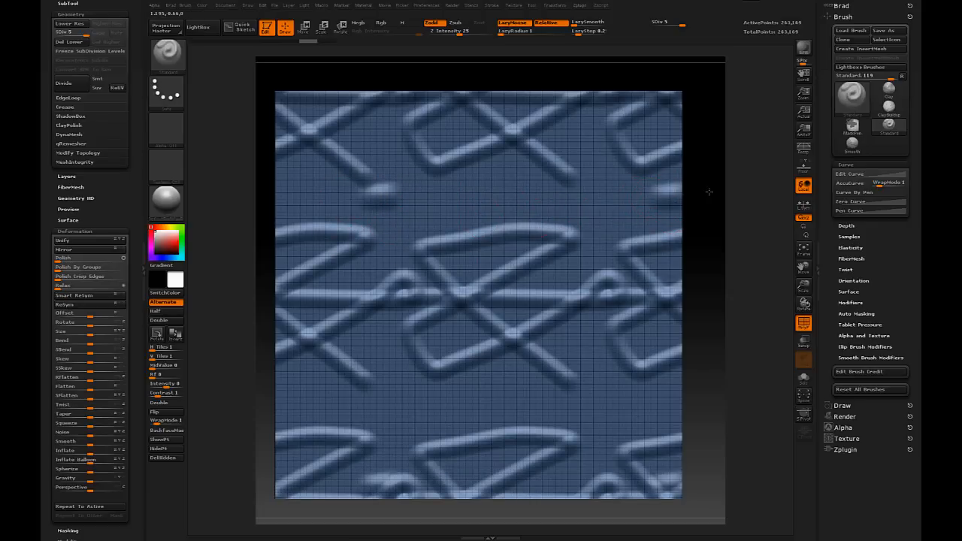
Step: Move and scale the view so the plane edges meet the document borders
left_click(478, 365)
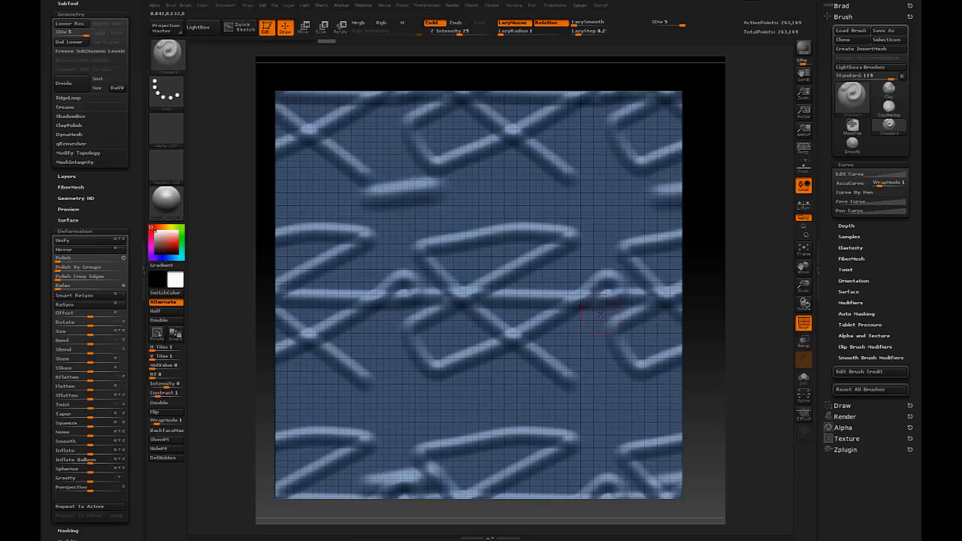
left_click(60, 17)
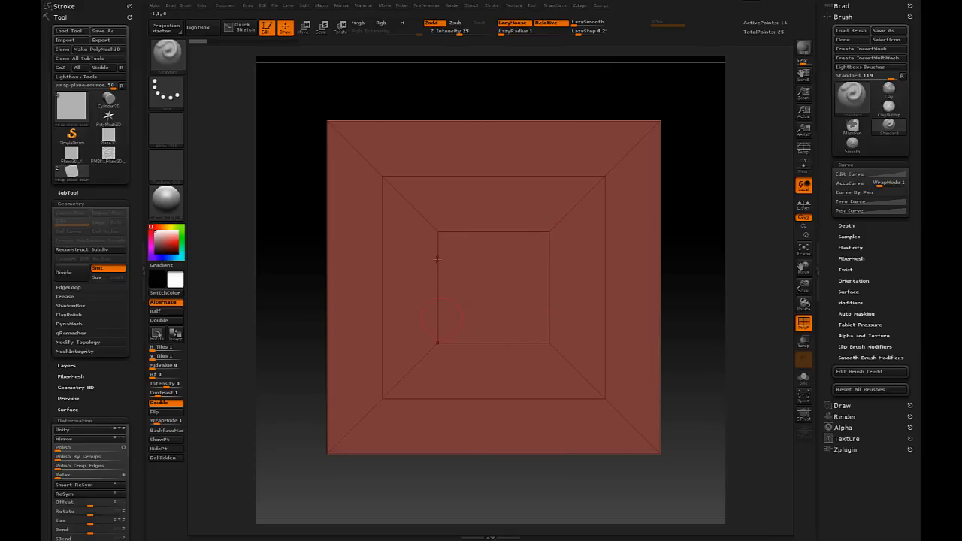
mouse_move(749, 285)
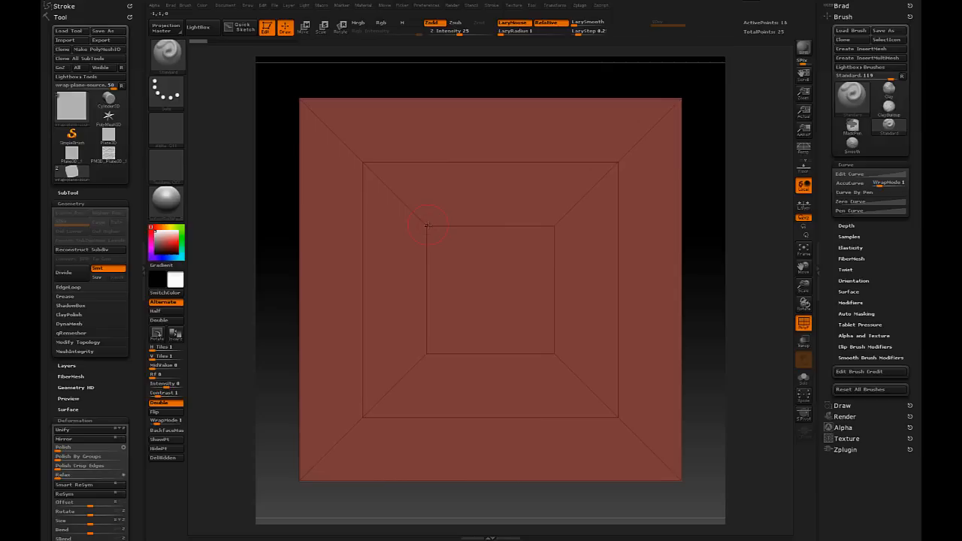
mouse_move(554, 225)
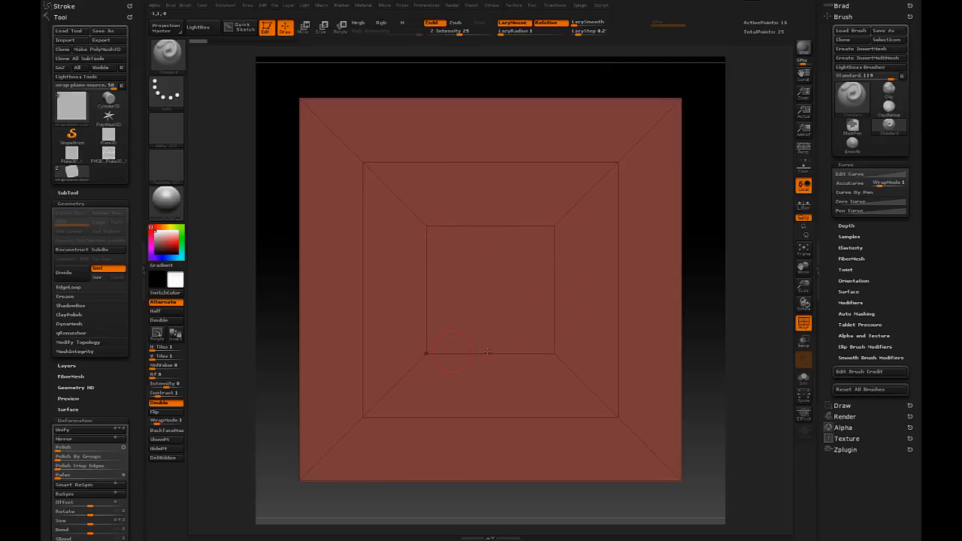
mouse_move(559, 293)
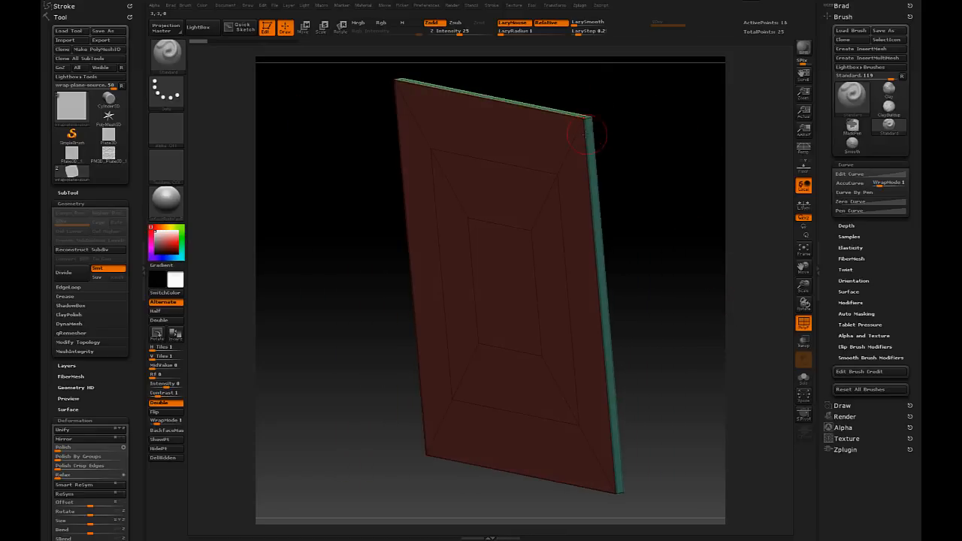
Step: Rotate the red plane to face front and frame it in the canvas
left_click_drag(590, 128, 673, 173)
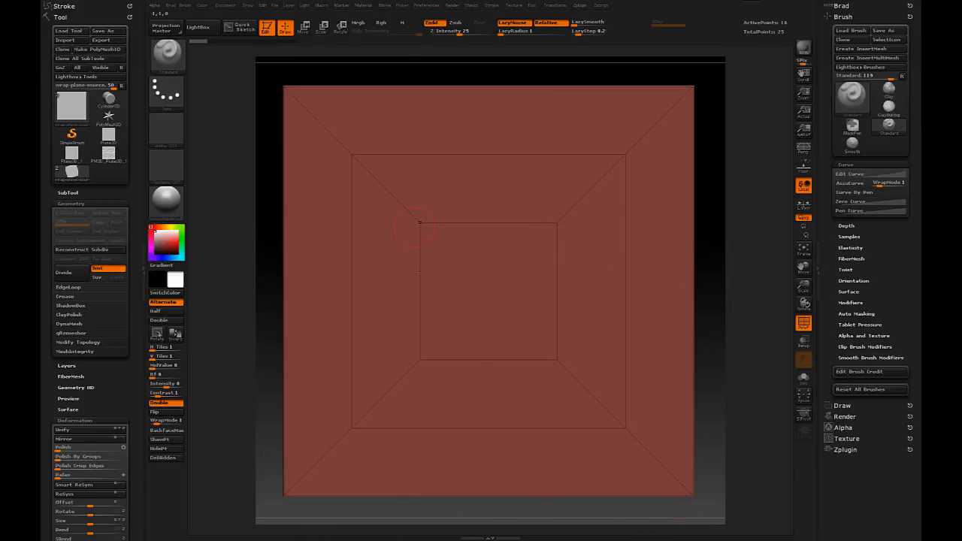
mouse_move(556, 223)
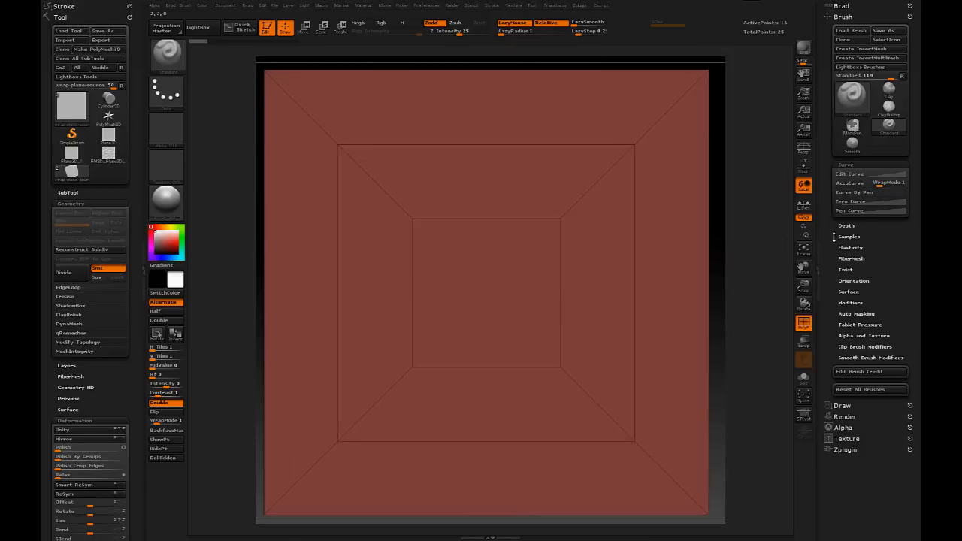
mouse_move(889, 183)
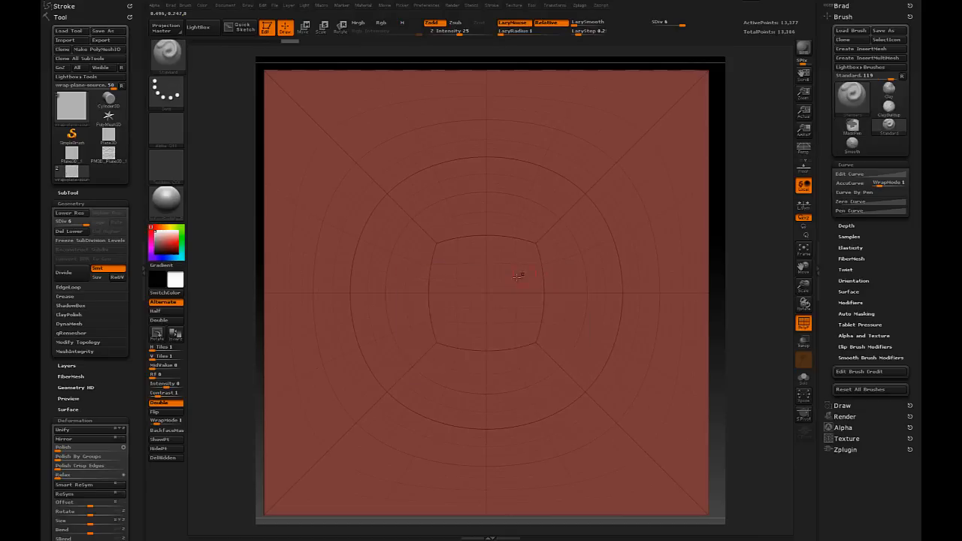
left_click_drag(518, 277, 541, 279)
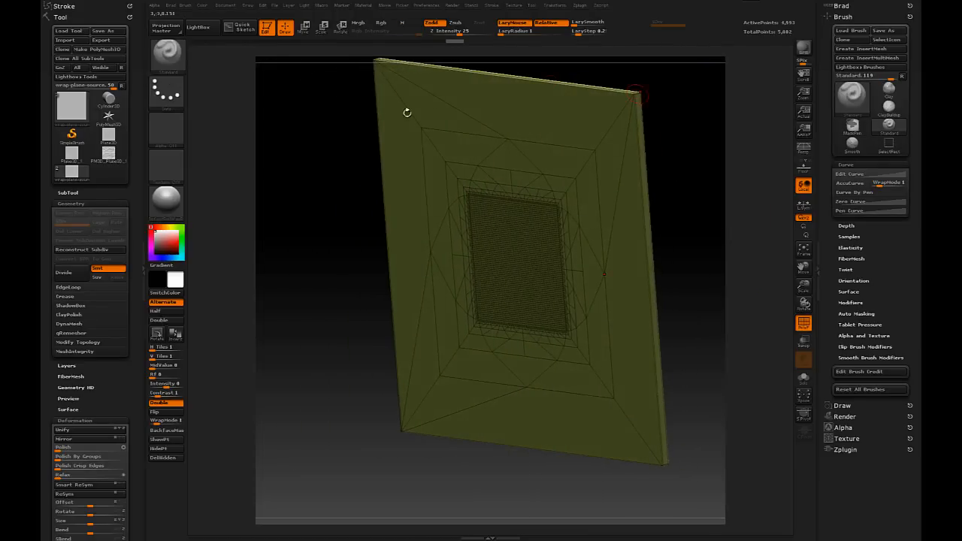
Step: Rotate the slab to inspect the densely subdivided centre panel against its border
left_click_drag(406, 113, 706, 258)
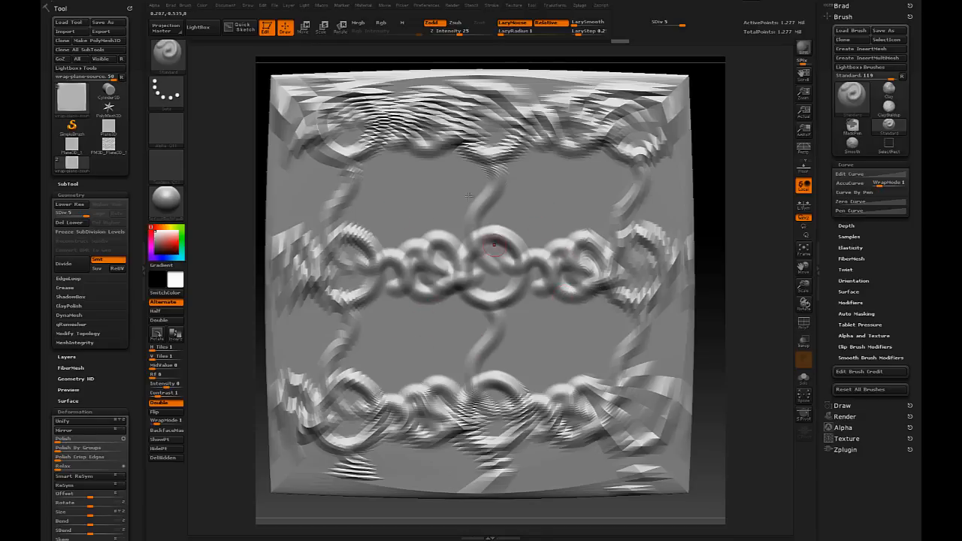
mouse_move(556, 241)
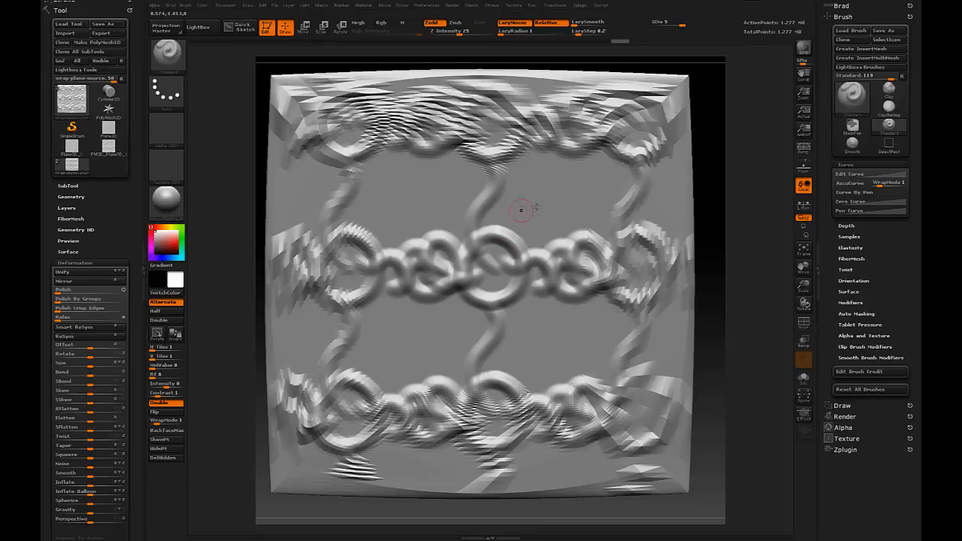
mouse_move(552, 189)
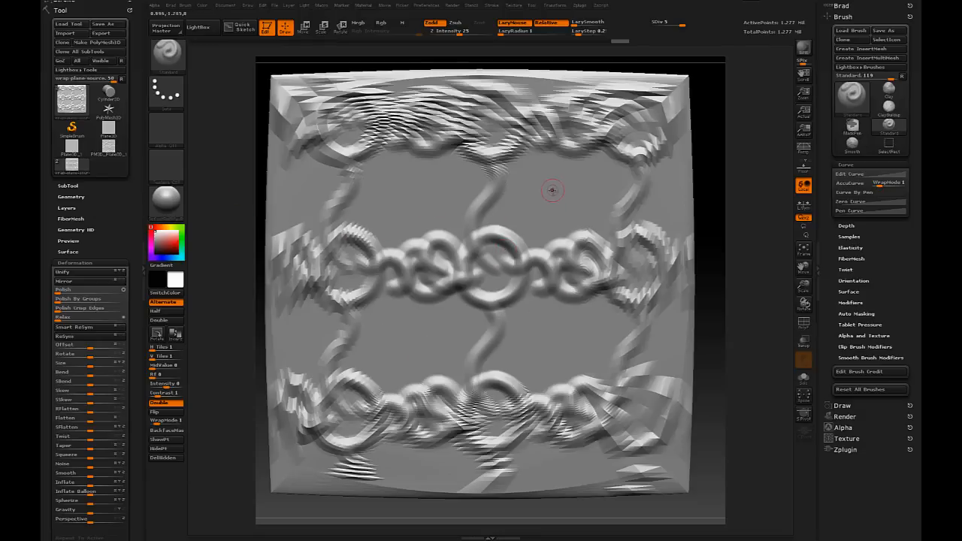
Step: Toggle the backing plane subtool's visibility in the SubTool list
left_click(67, 186)
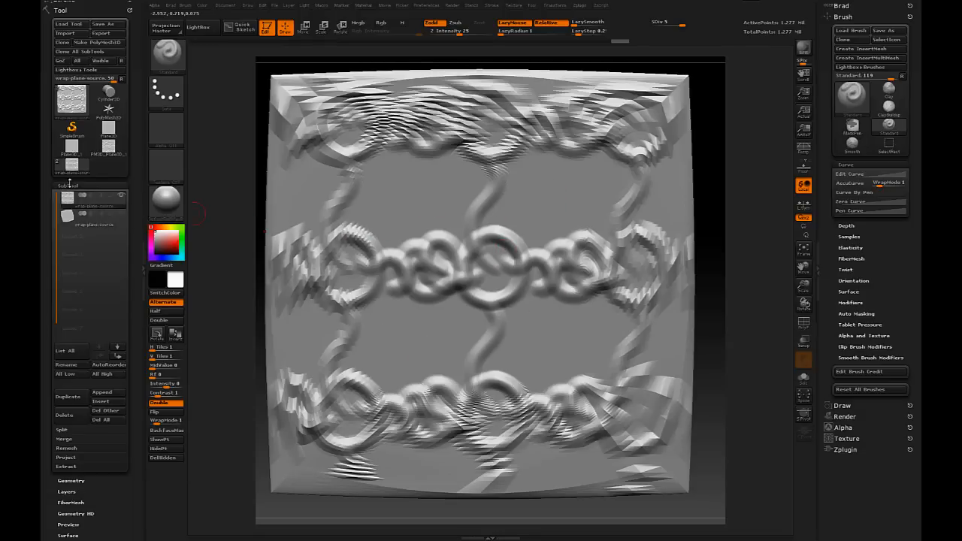
left_click(71, 197)
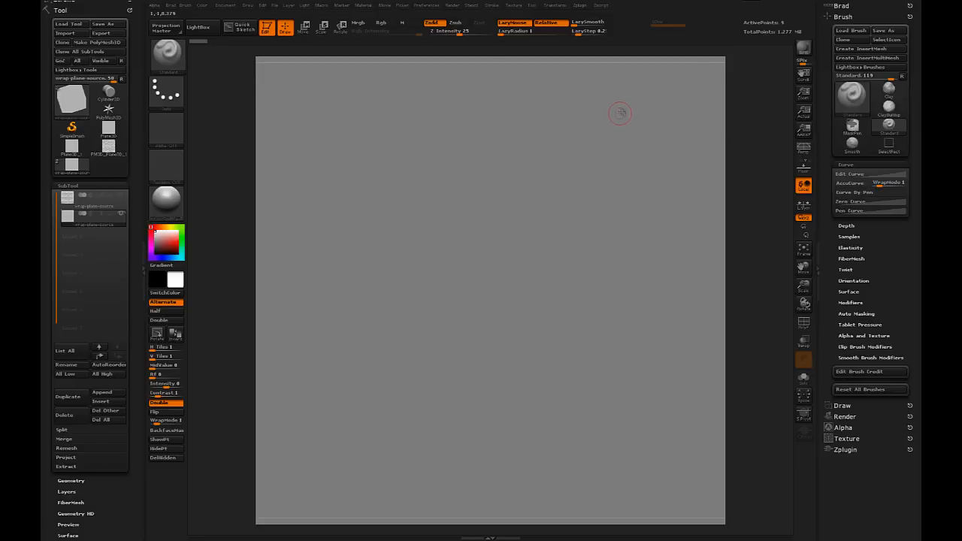
mouse_move(282, 90)
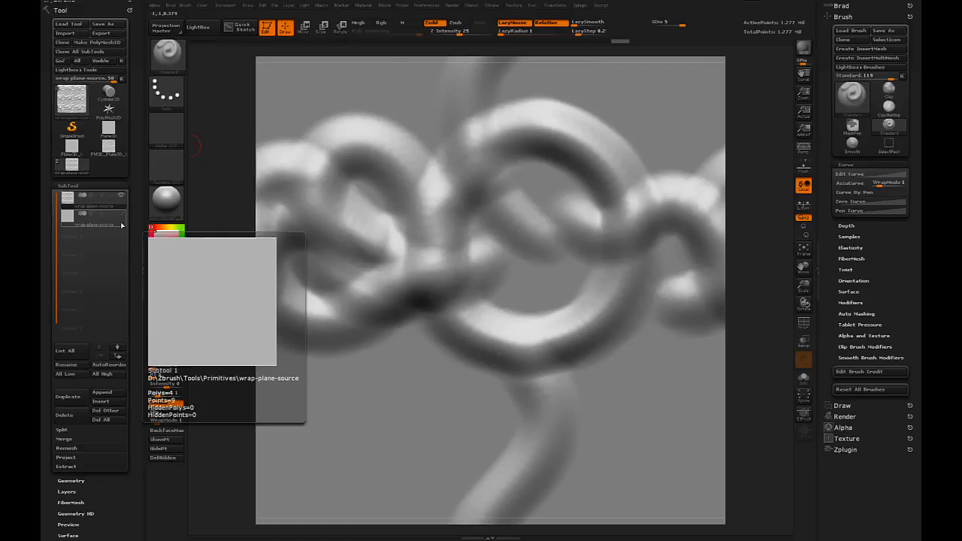
Step: Select a subdivided Plane3D from the Tool palette for the alpha test
left_click(165, 134)
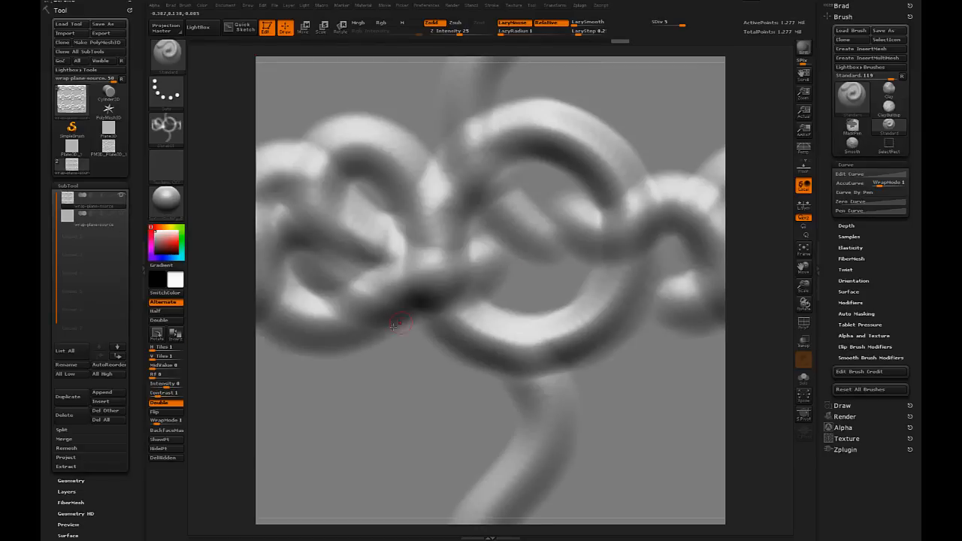
mouse_move(166, 128)
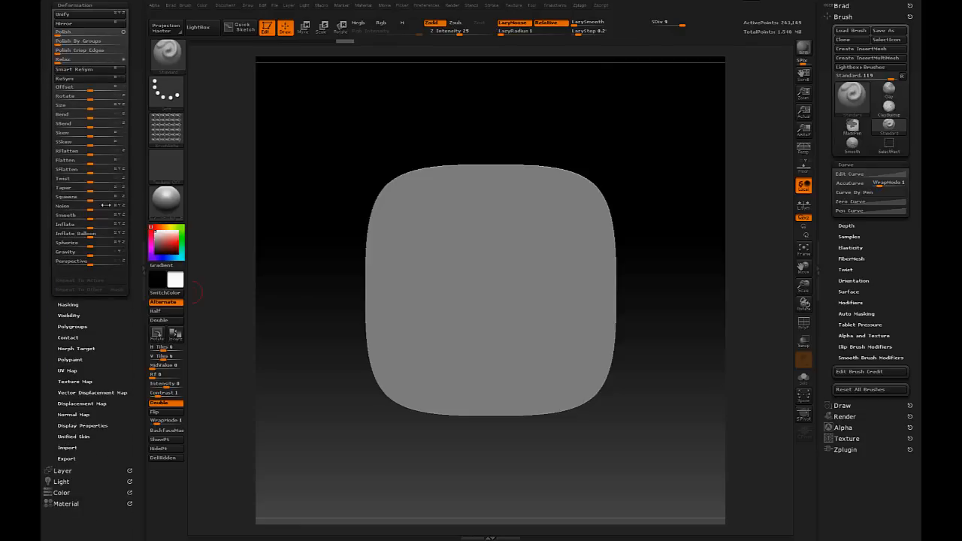
Step: Mask the plain plane by the chain-link alpha so the chain pattern repeats across it
left_click(68, 304)
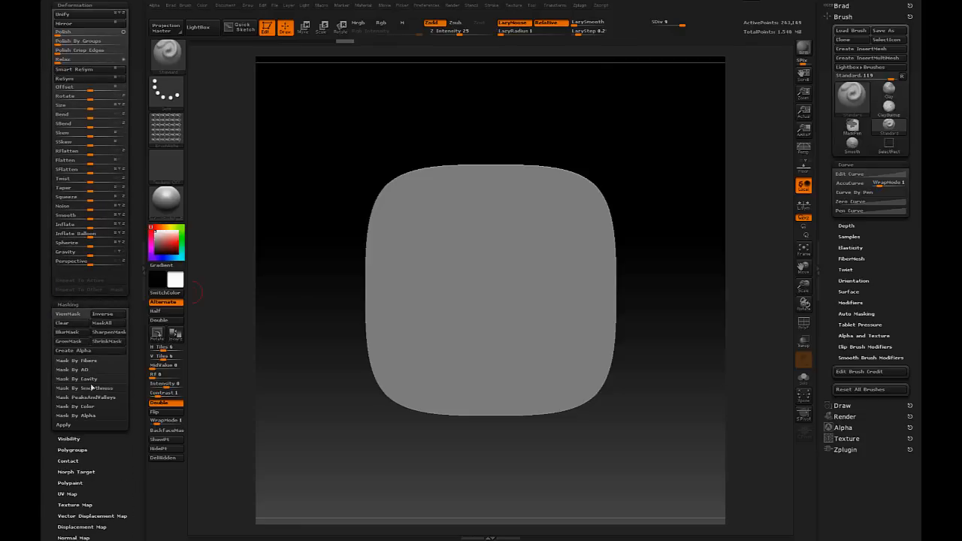
left_click(75, 415)
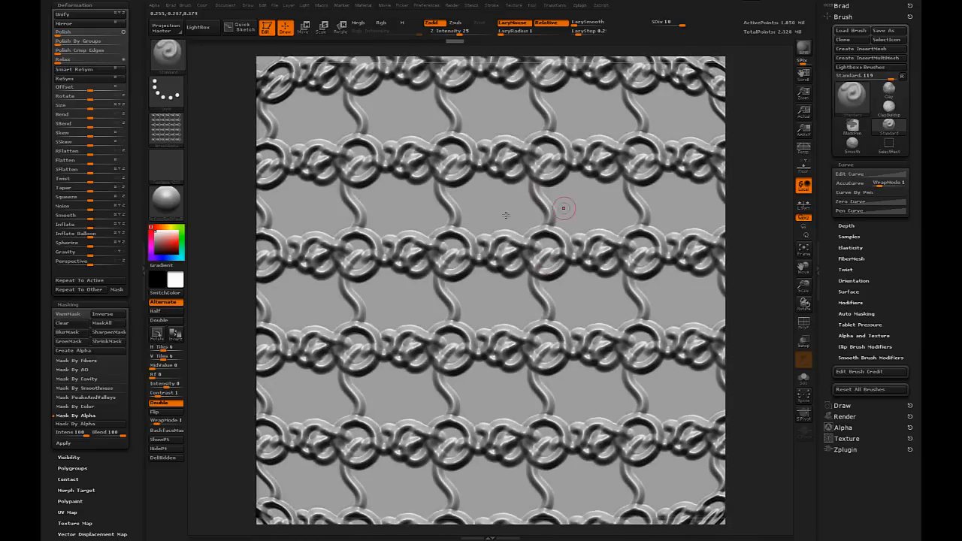
mouse_move(553, 499)
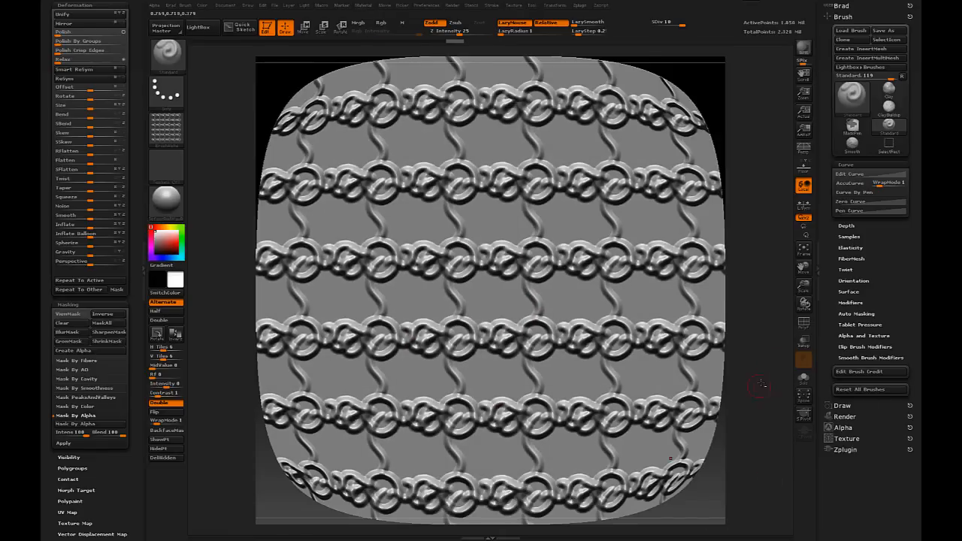
Step: Reselect the original chain-link sculpt from the Tool palette
left_click(62, 17)
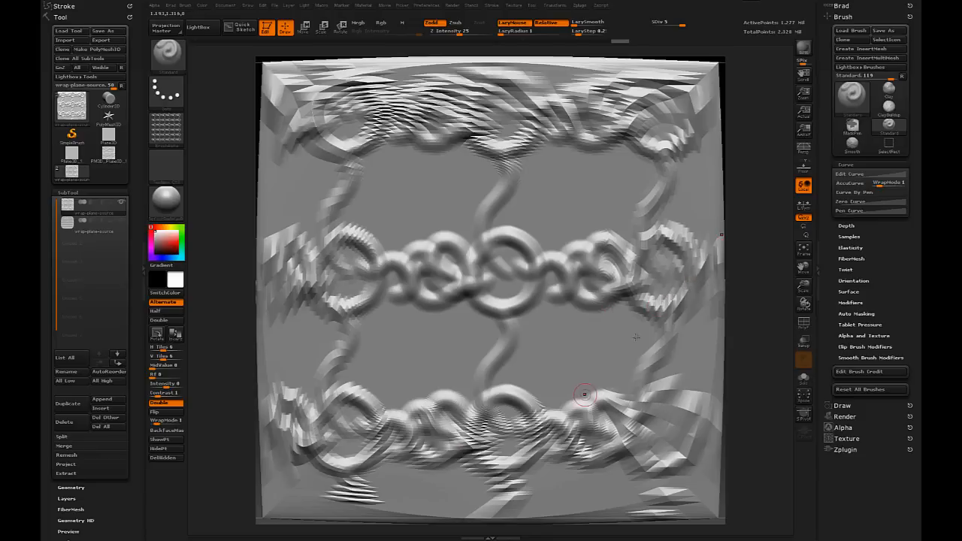
mouse_move(633, 321)
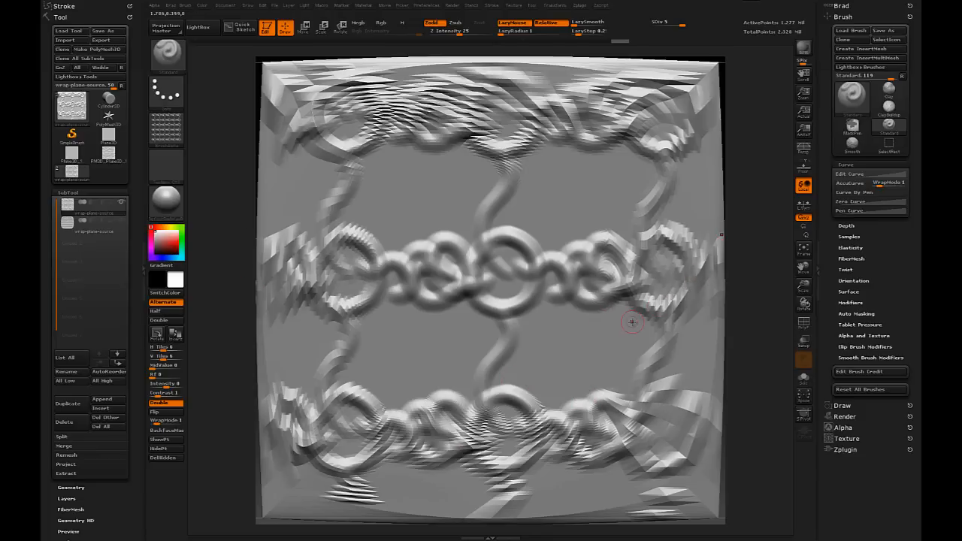